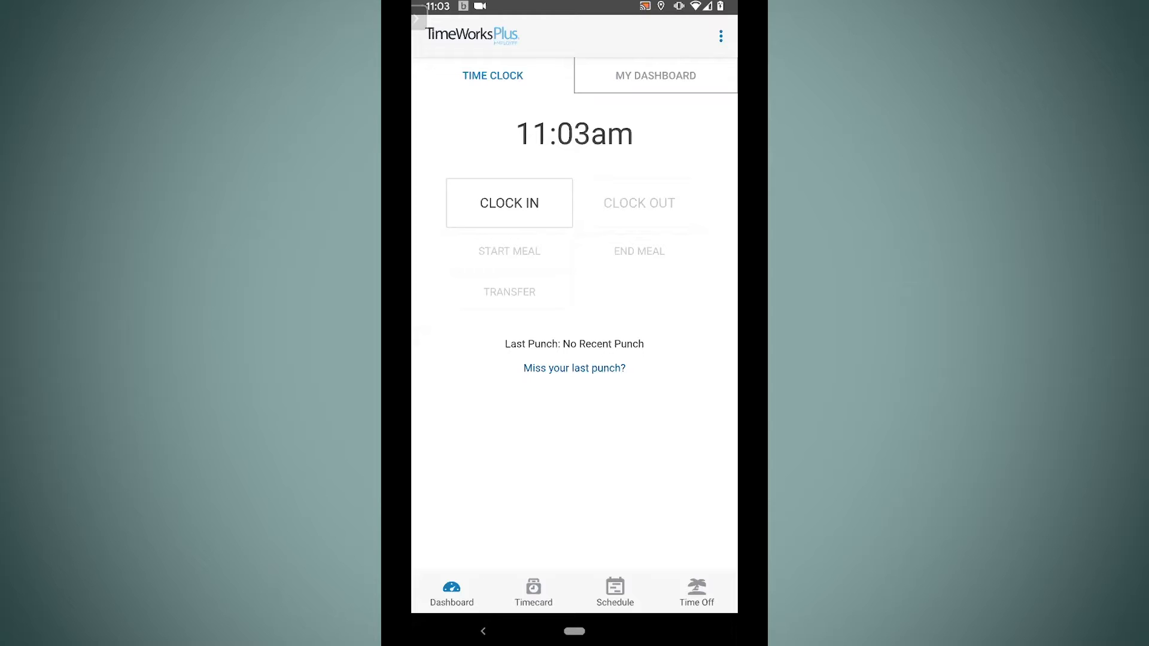
# Go to the Time Off screen showing 48 sick, 88 vacation and 0 comp hours.
pyautogui.click(695, 591)
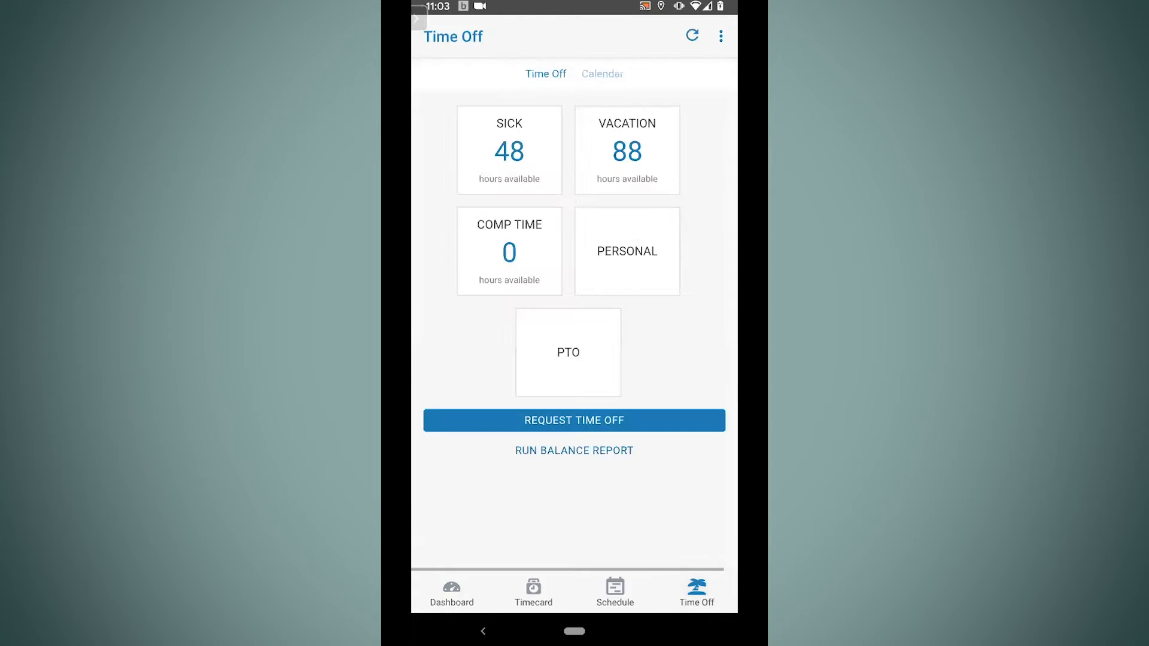
pyautogui.click(574, 483)
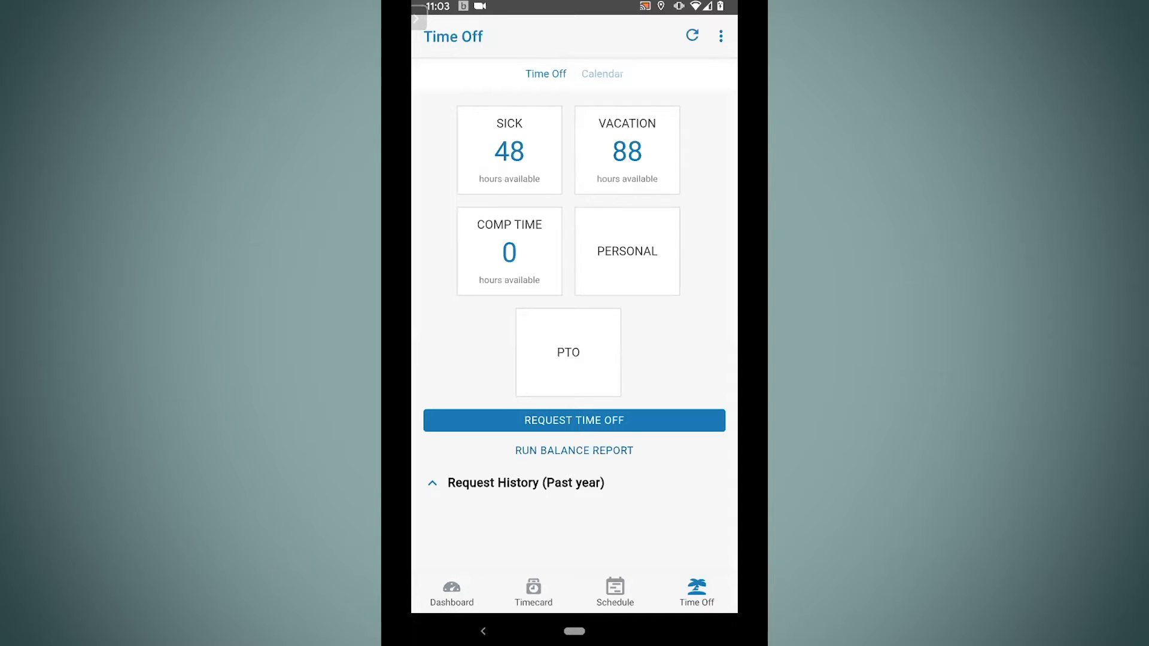
# Start a new time off request for June 8 to June 12, 2020, totalling 40 vacation hours.
pyautogui.click(574, 420)
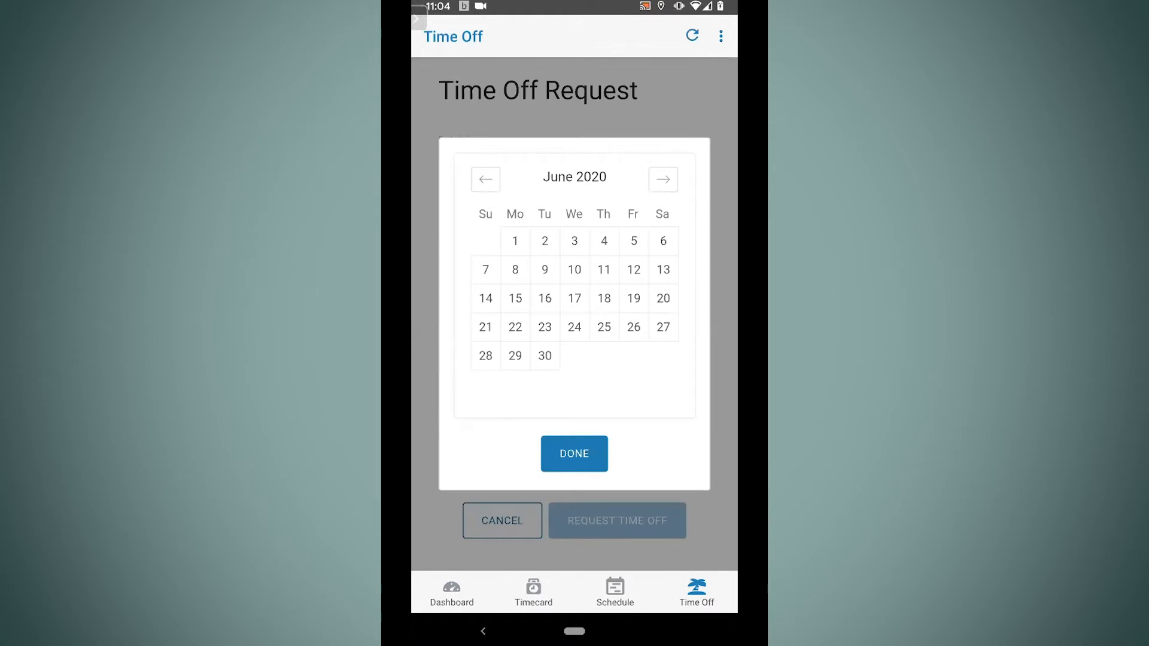
pyautogui.click(515, 270)
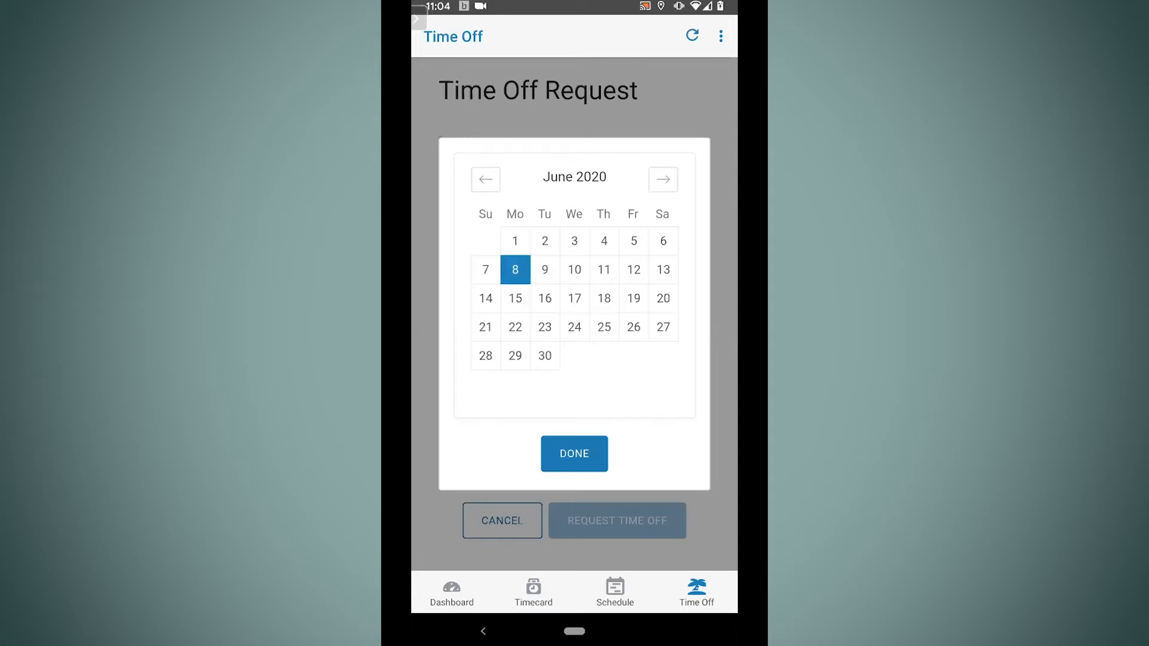
pyautogui.click(633, 270)
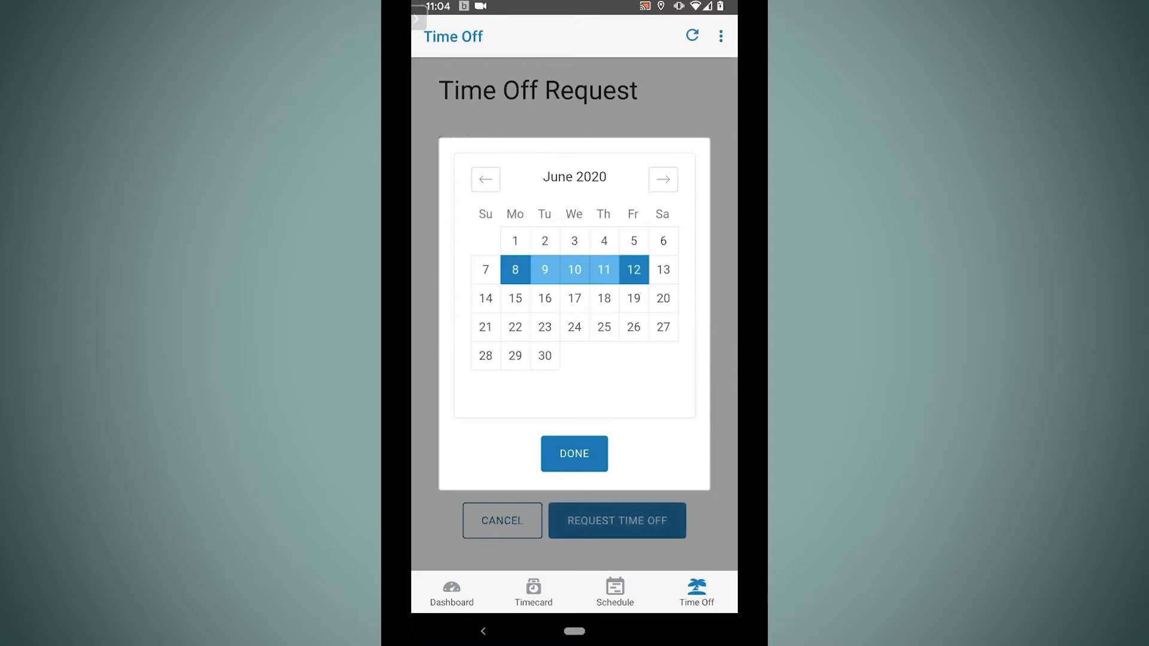
pyautogui.click(573, 454)
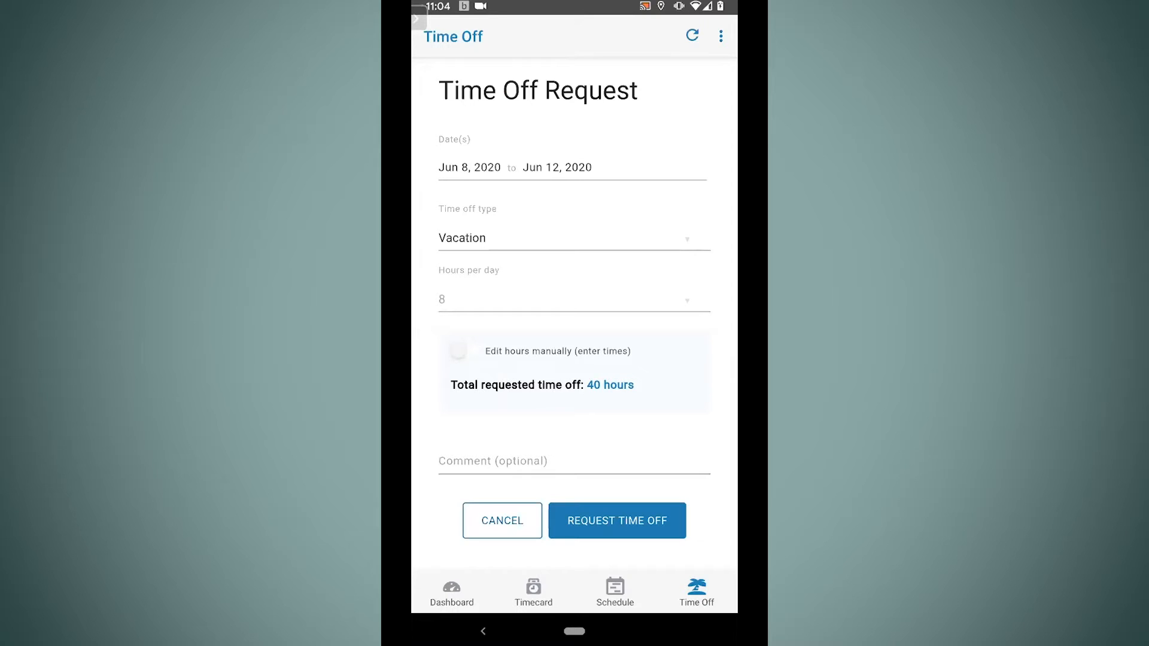
# Switch to manual hour editing with 8 hours listed for each day June 8–12.
pyautogui.click(466, 351)
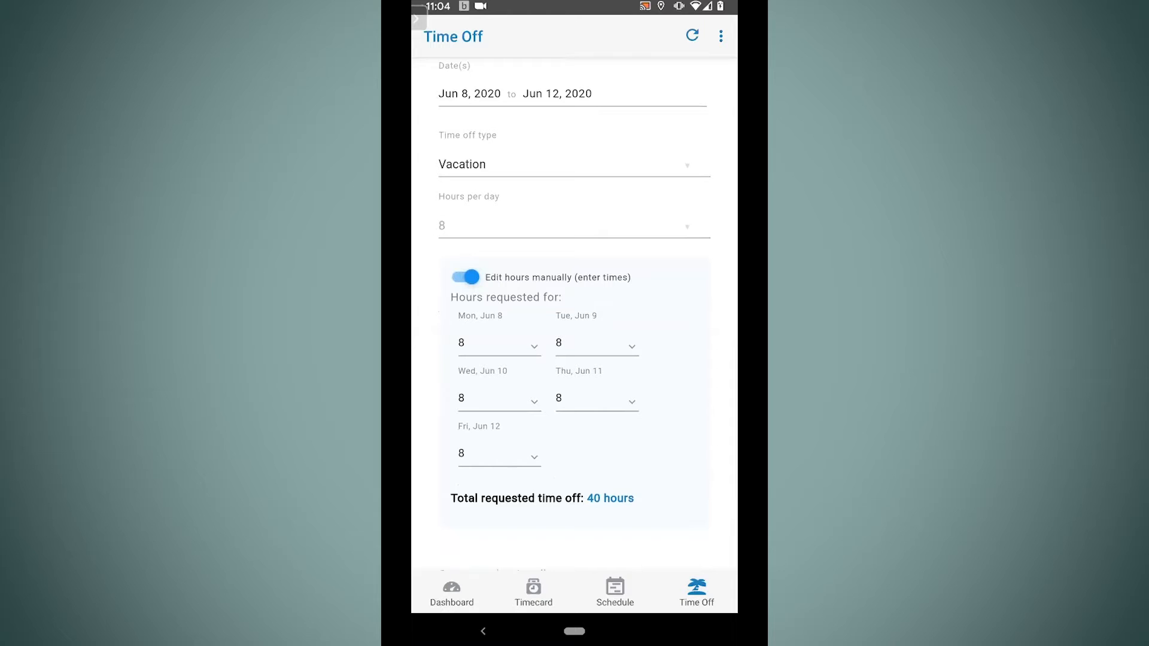
pyautogui.scroll(-3)
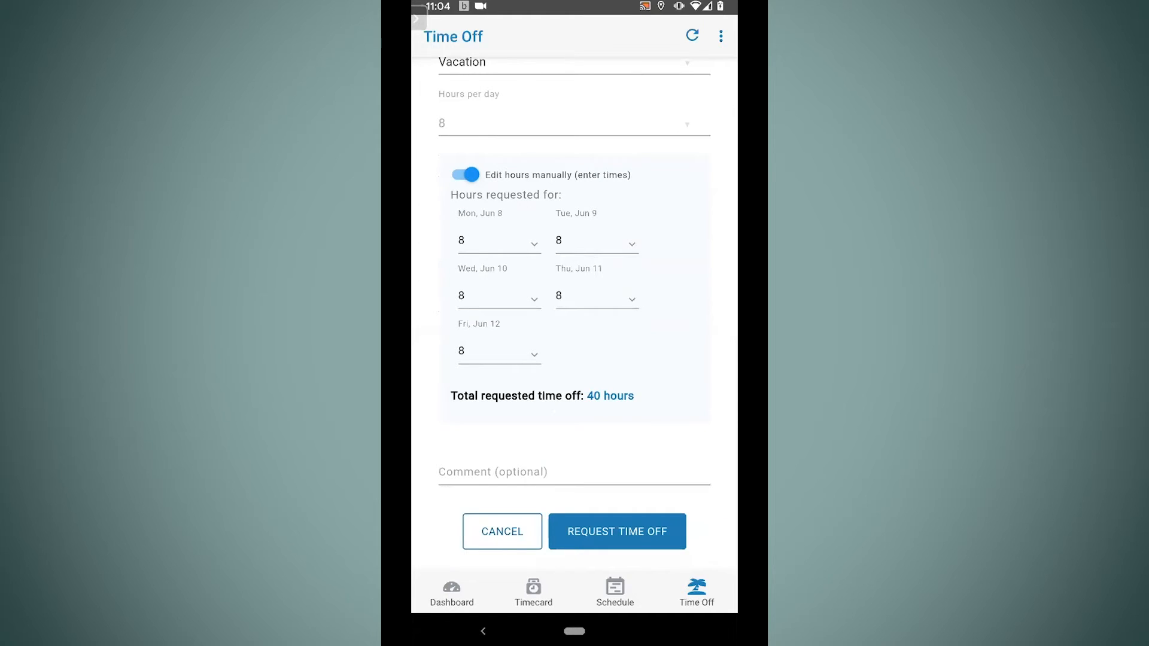
# Submit the request and view it under Pending Requests as June 8–12, 2020, 40 hours.
pyautogui.click(616, 531)
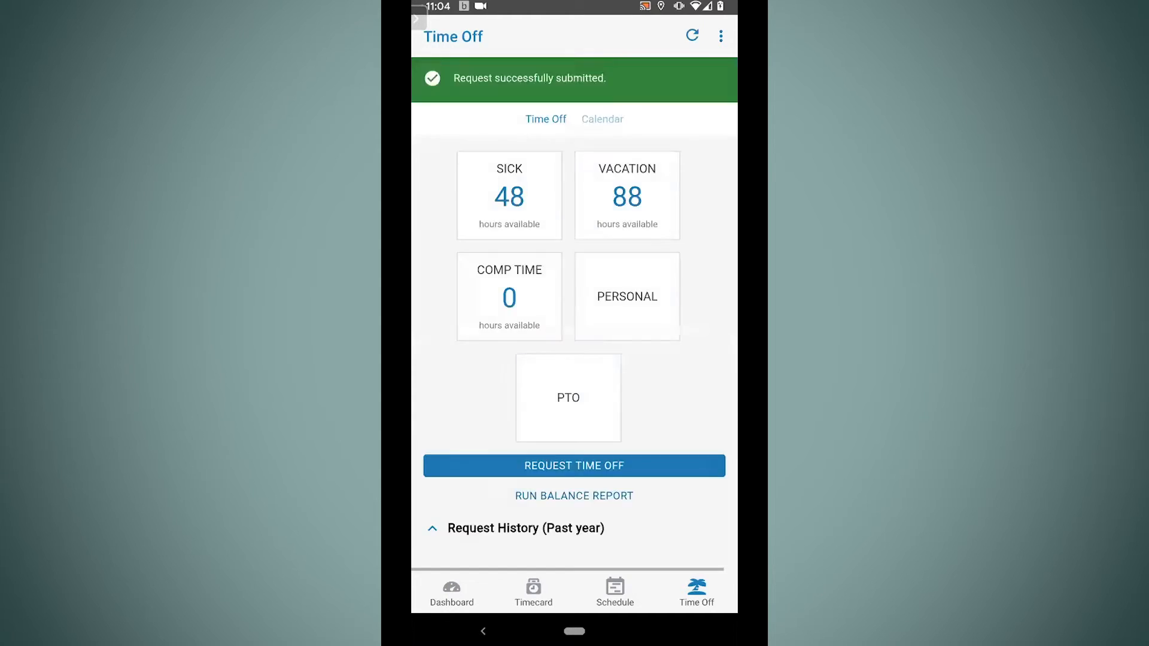
pyautogui.click(515, 528)
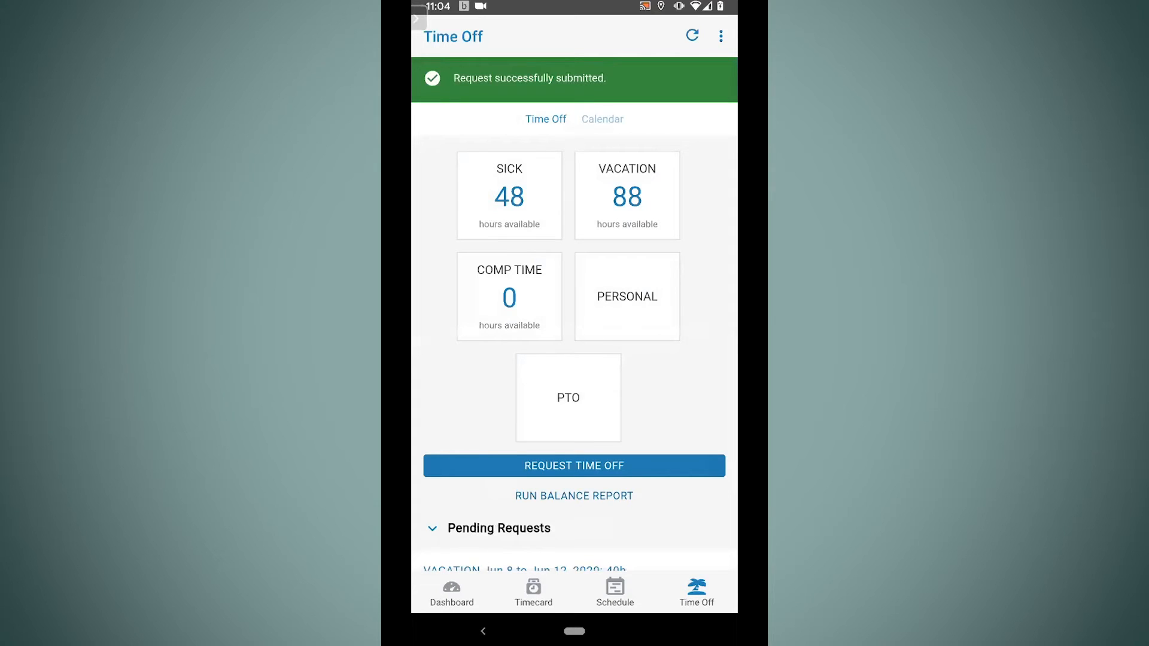
pyautogui.scroll(-3)
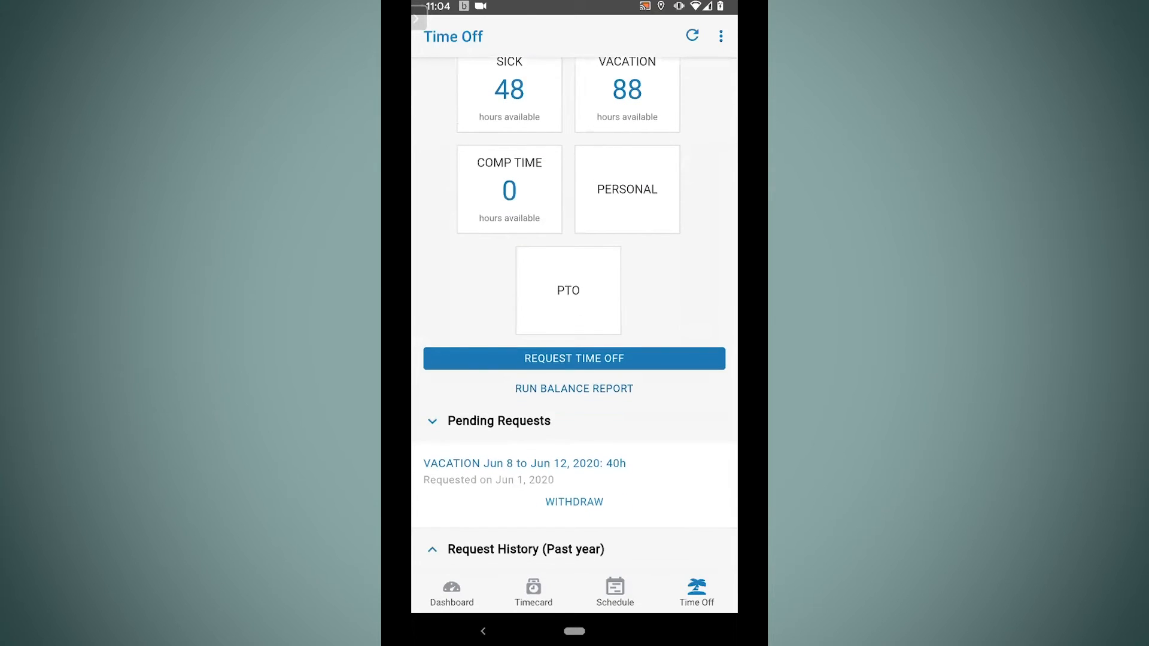